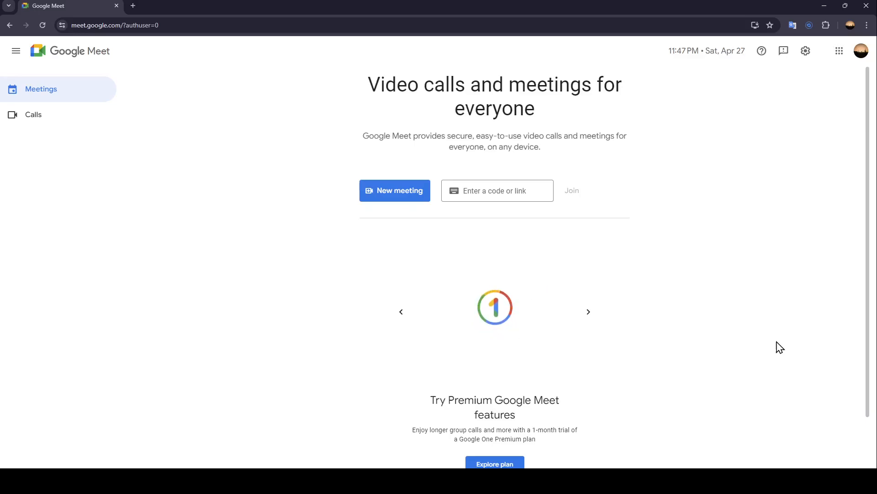
mouse_move(634, 235)
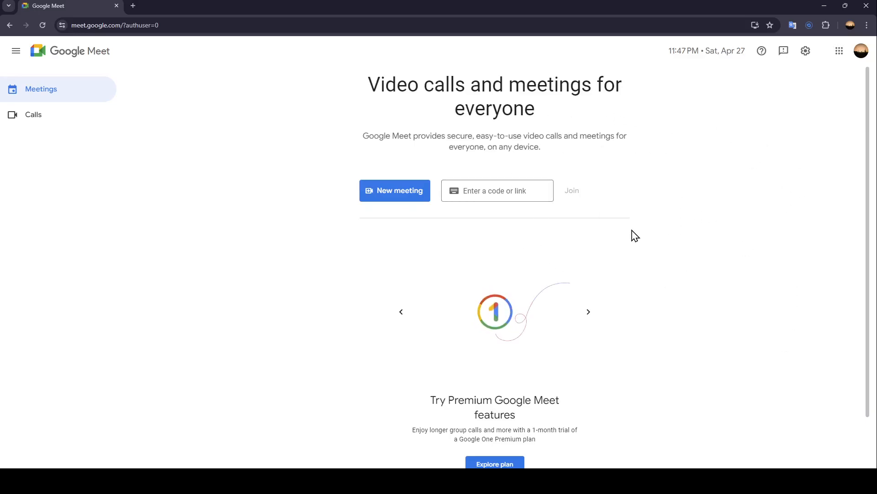
mouse_move(559, 445)
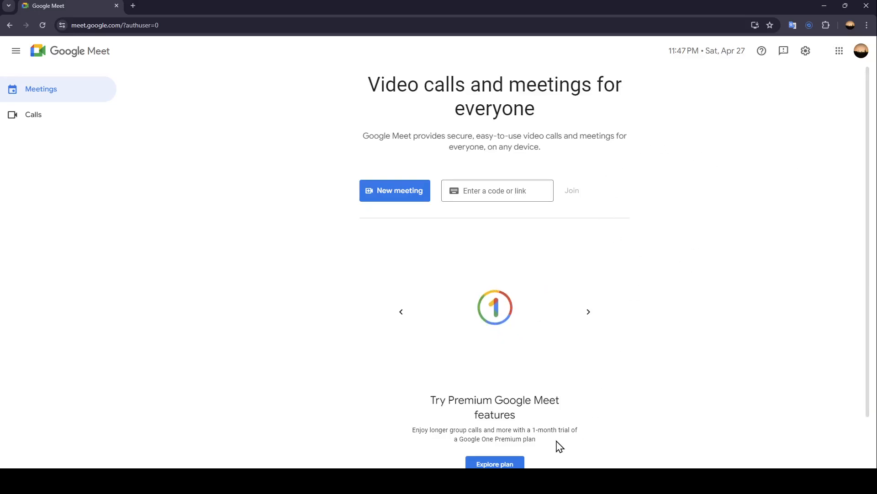
mouse_move(571, 453)
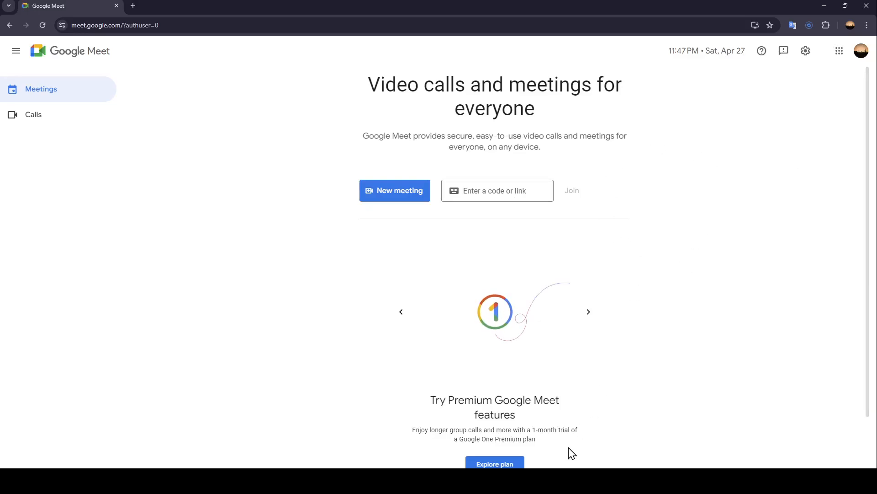
mouse_move(509, 131)
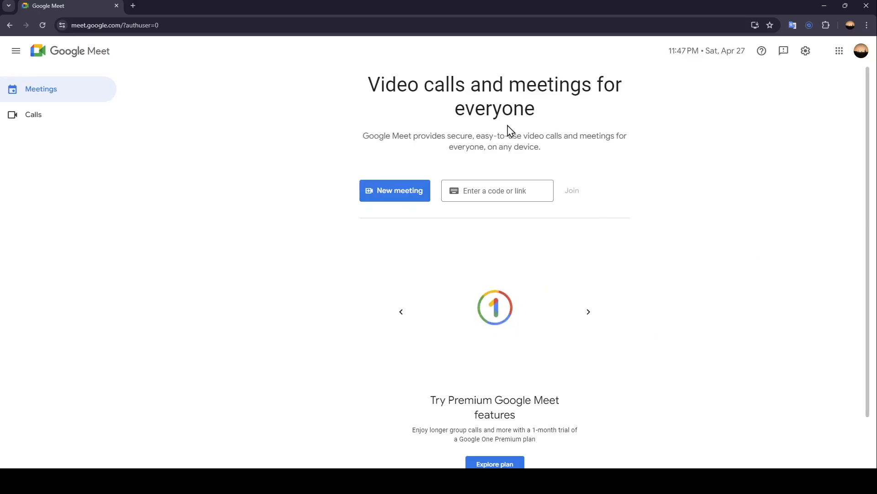
mouse_move(448, 218)
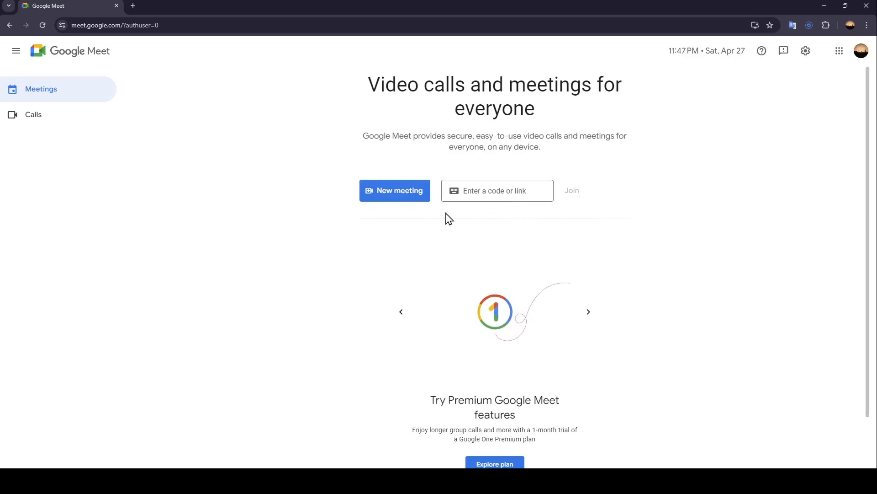
mouse_move(559, 147)
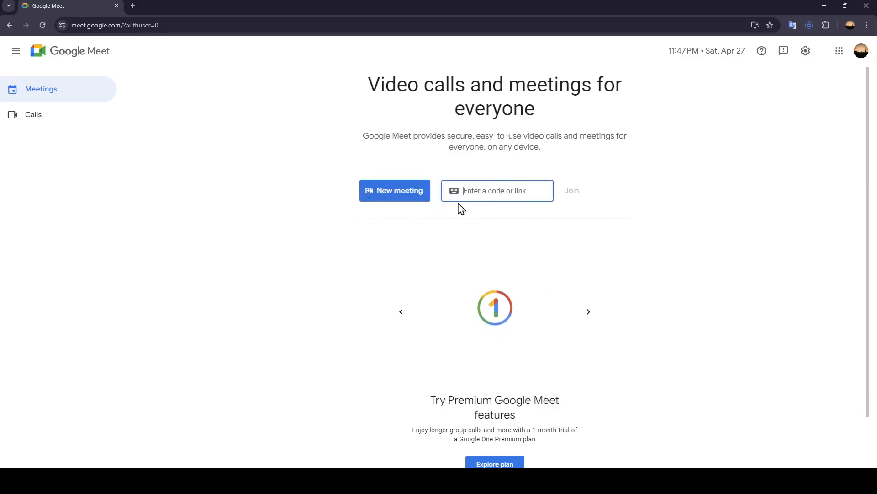
mouse_move(497, 199)
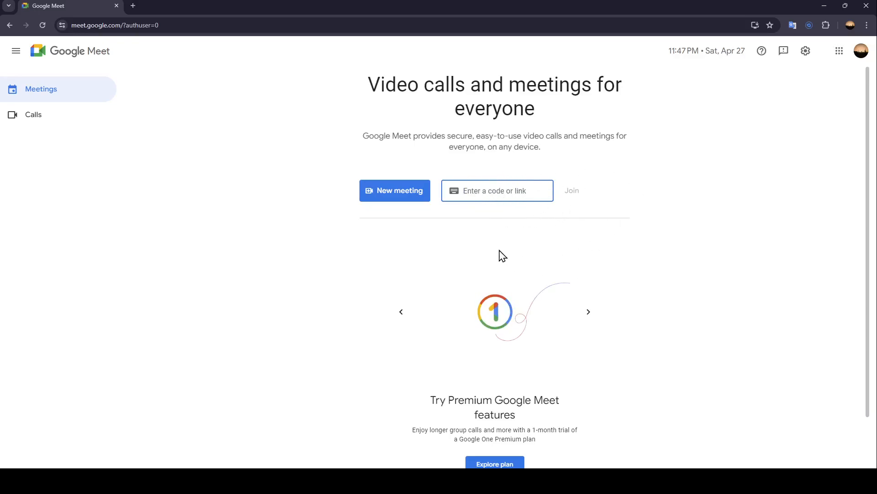
Step: Start an instant meeting from the New meeting options on the home page
left_click(394, 190)
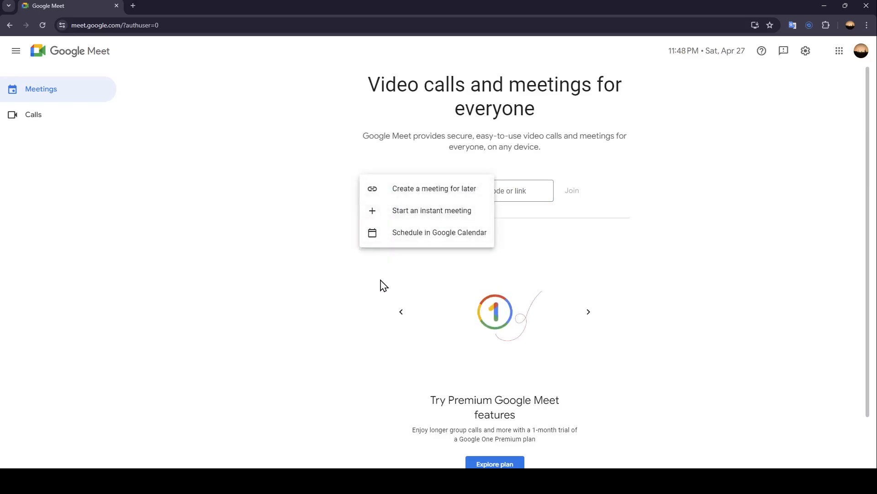
mouse_move(427, 226)
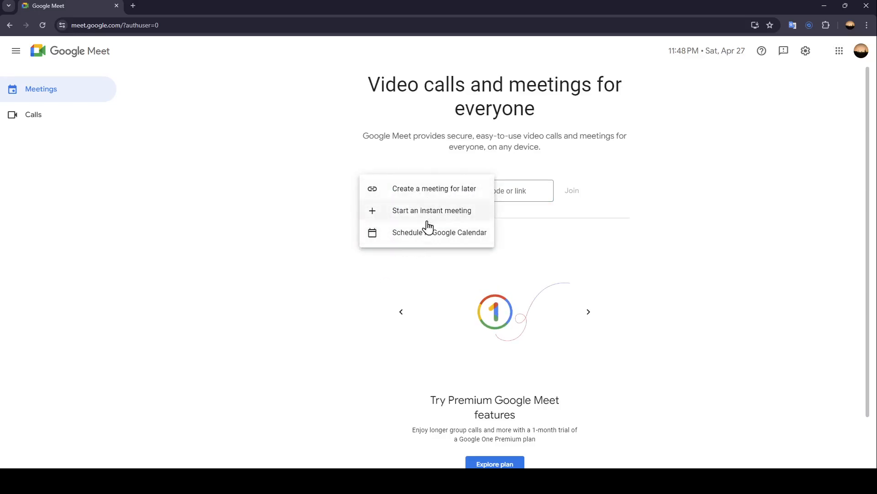
mouse_move(403, 193)
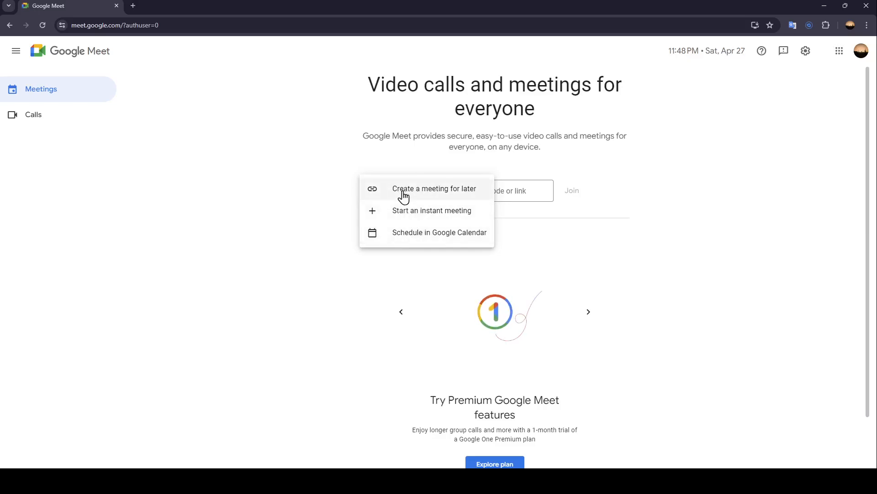
mouse_move(412, 222)
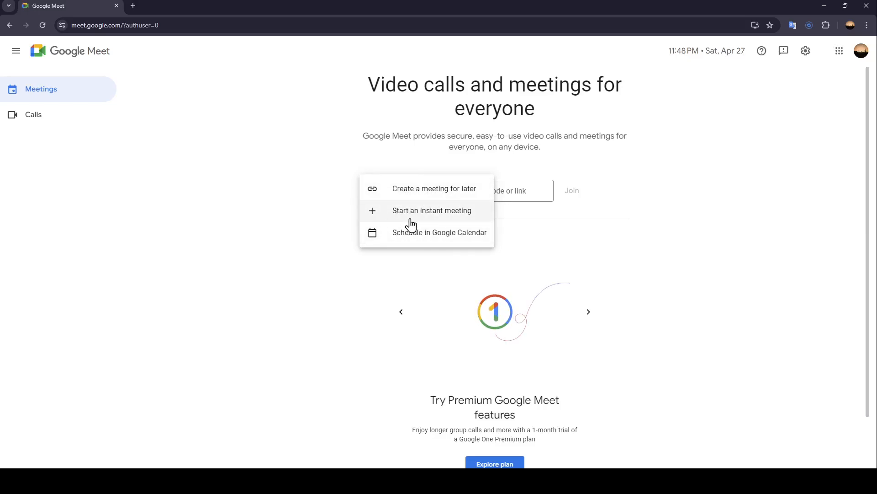
mouse_move(419, 246)
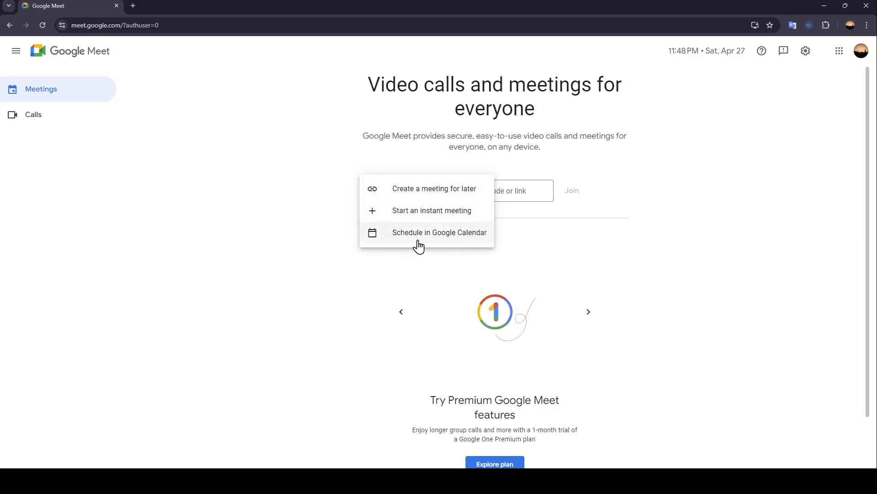
mouse_move(403, 217)
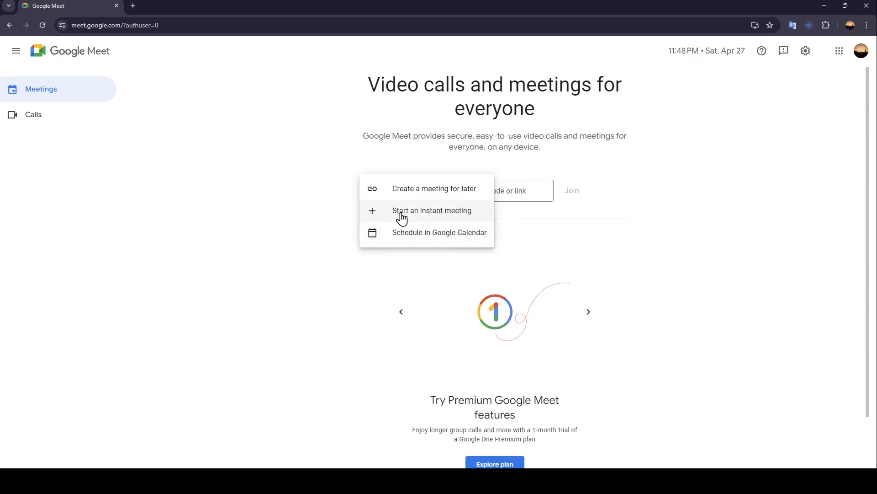
left_click(431, 210)
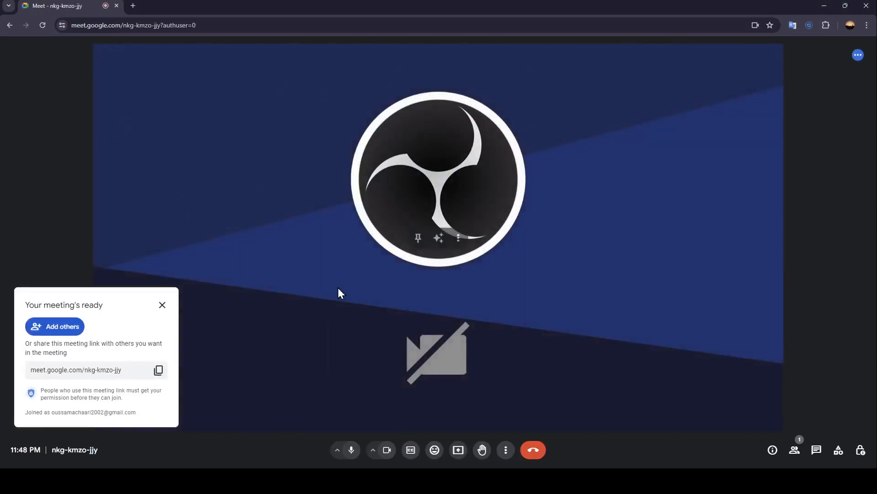
mouse_move(123, 391)
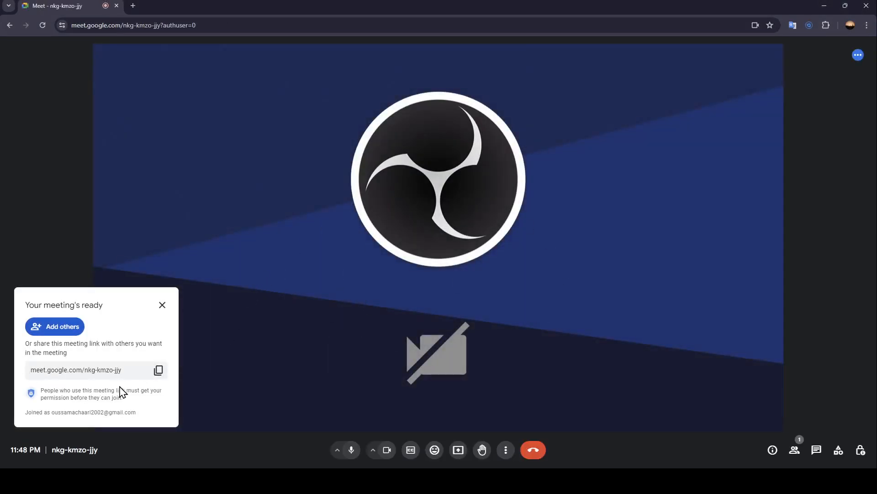
mouse_move(135, 380)
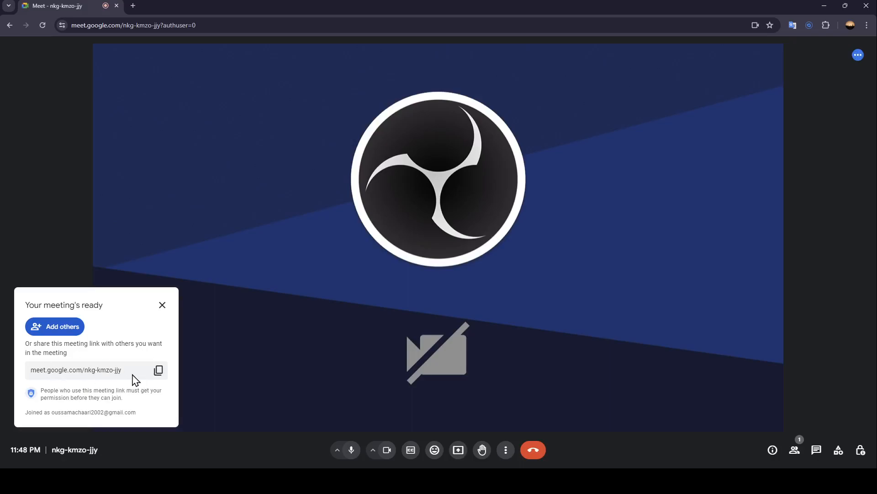
mouse_move(158, 370)
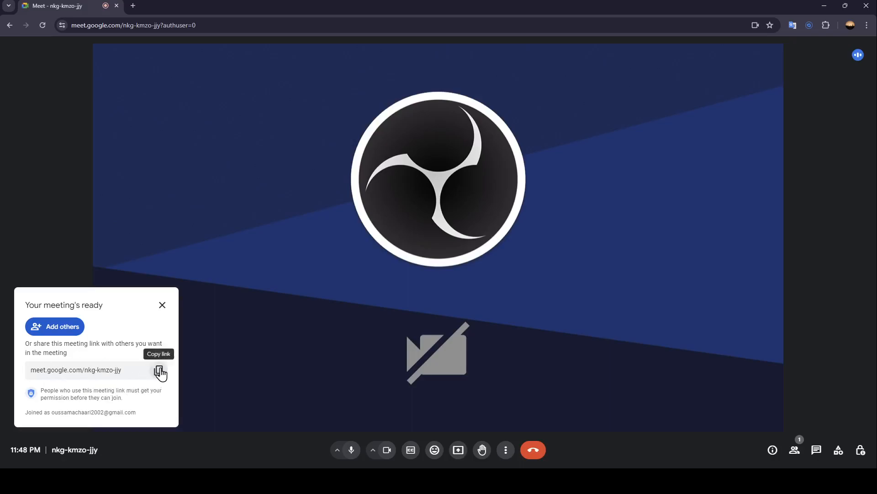
mouse_move(238, 311)
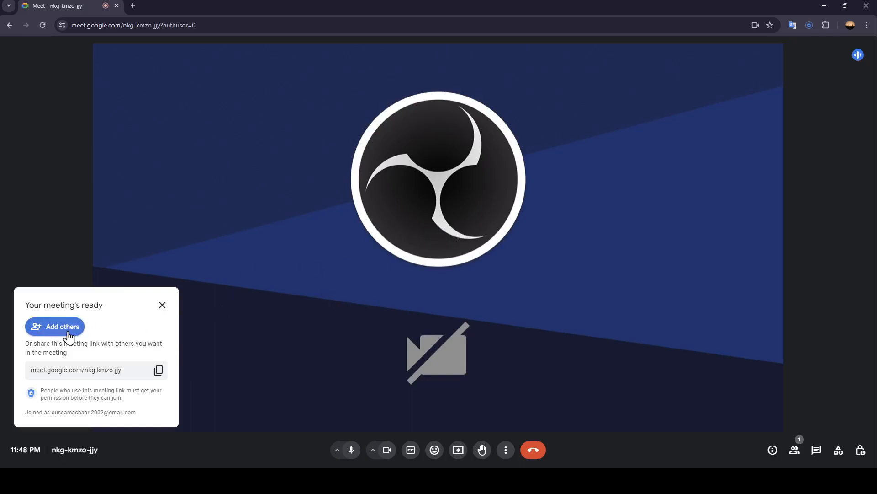
Step: Dismiss the Add people invite list and the meeting-ready sharing card, leaving only the call view
left_click(54, 326)
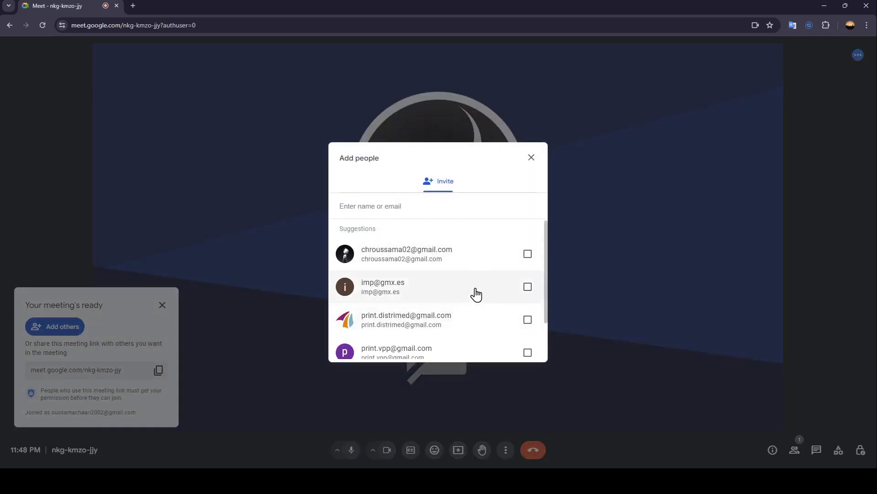
left_click(530, 158)
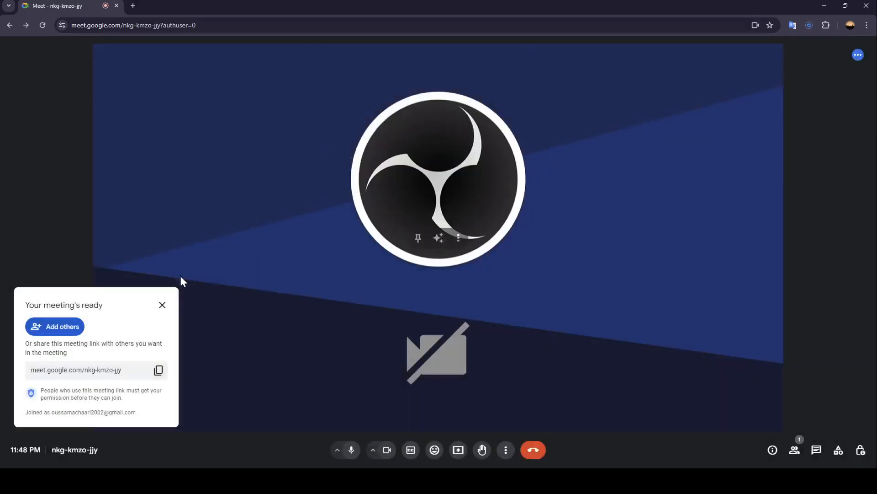
left_click(162, 305)
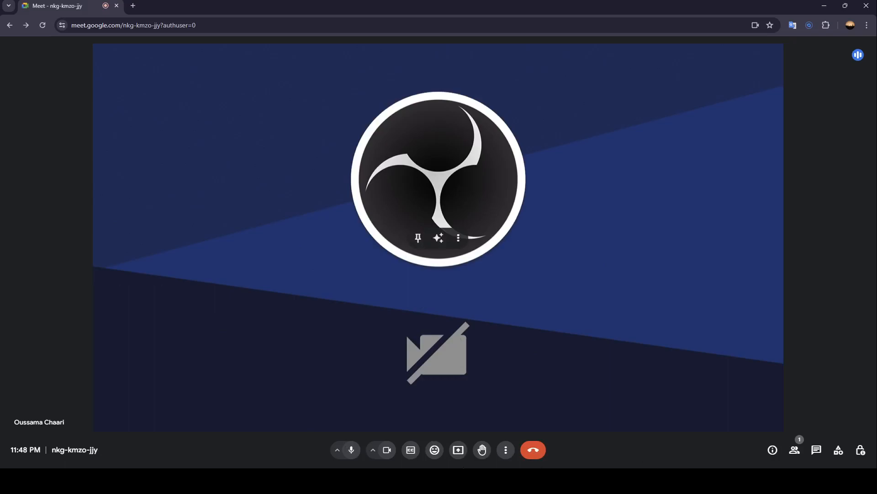
mouse_move(734, 443)
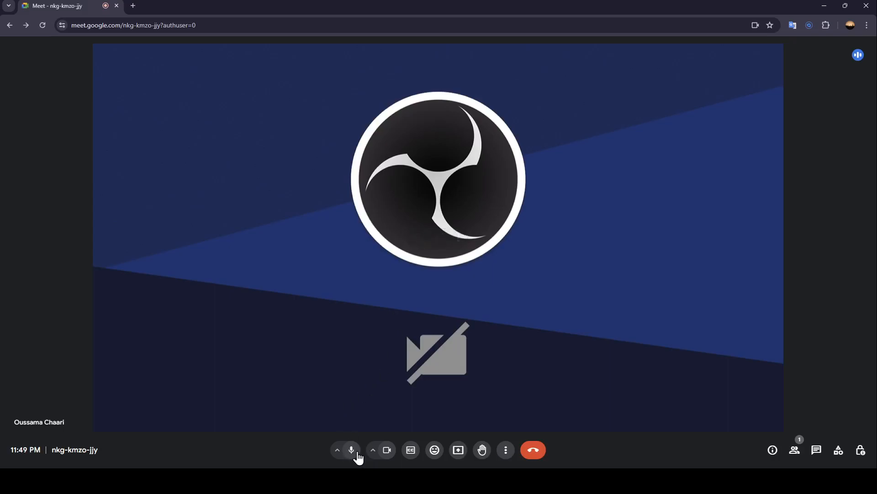
mouse_move(386, 450)
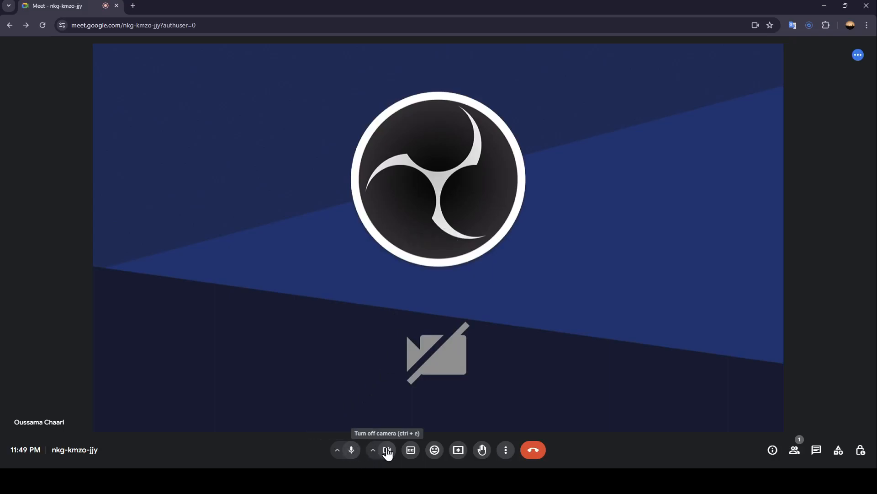
mouse_move(410, 450)
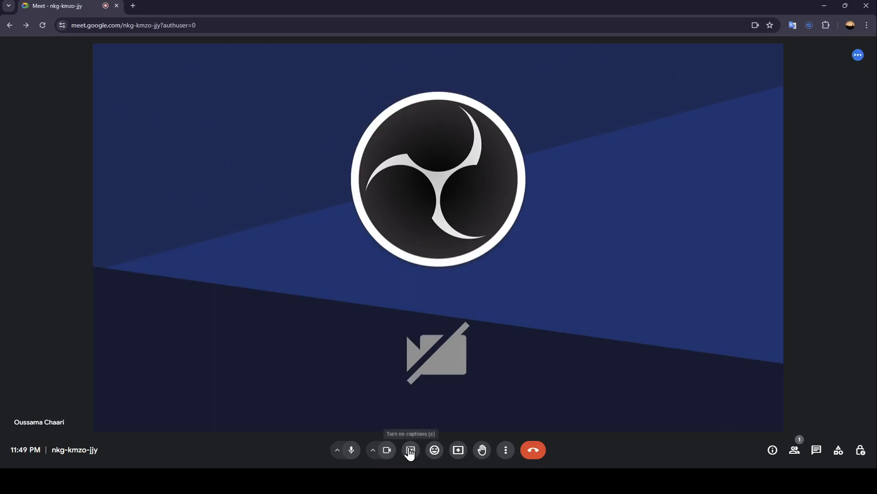
mouse_move(433, 454)
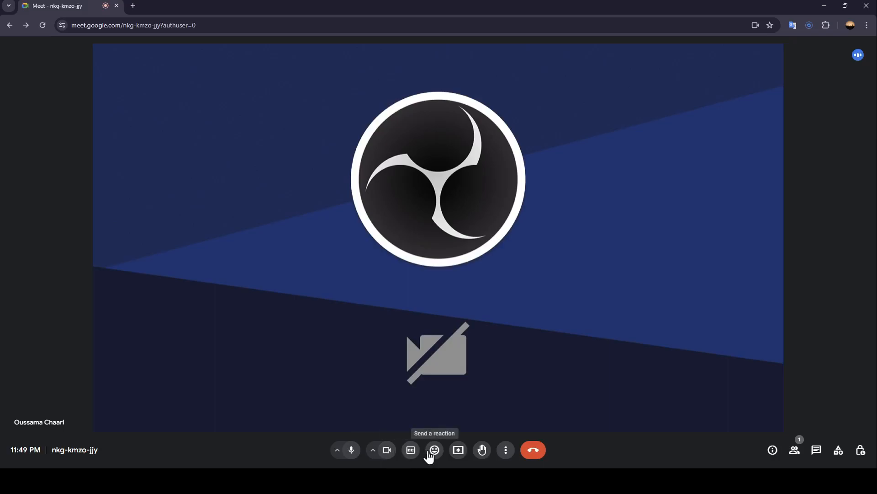
mouse_move(458, 450)
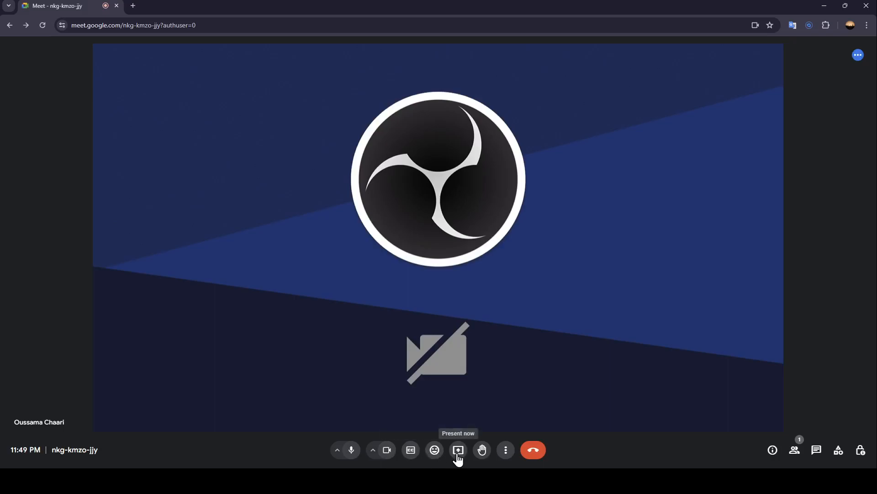
mouse_move(482, 449)
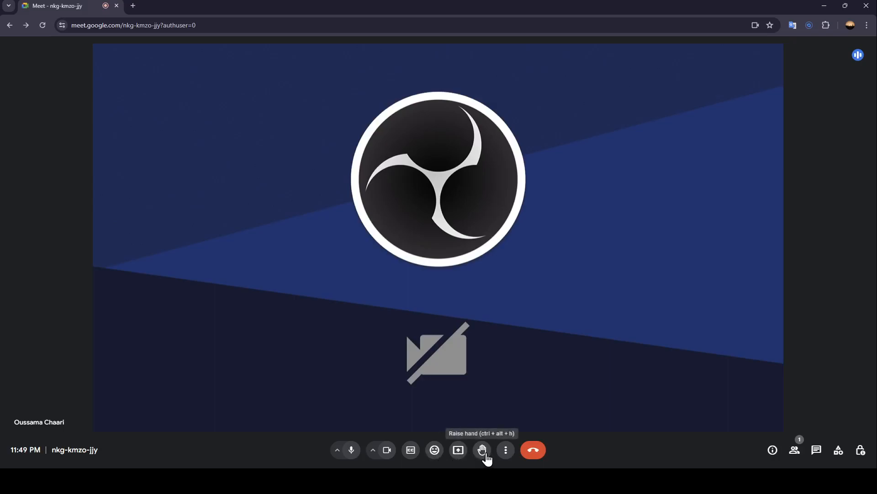
Step: Bring up the More options list with layout, full screen and settings entries
left_click(504, 449)
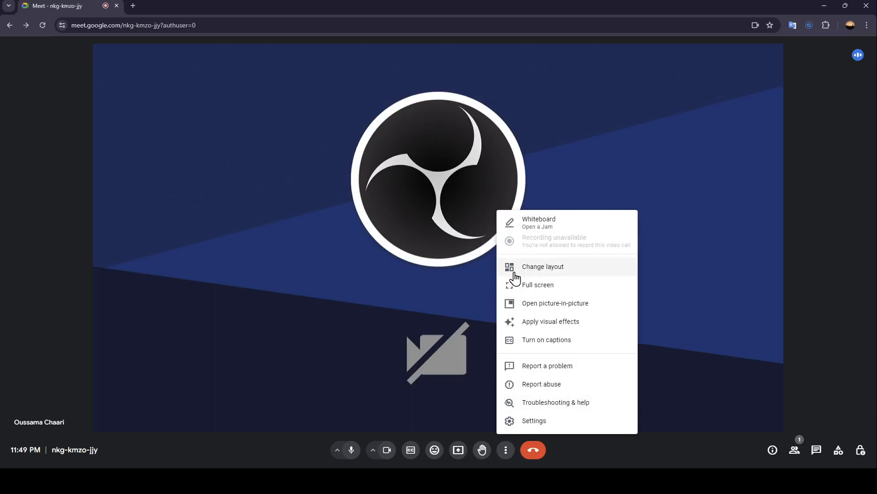
mouse_move(535, 309)
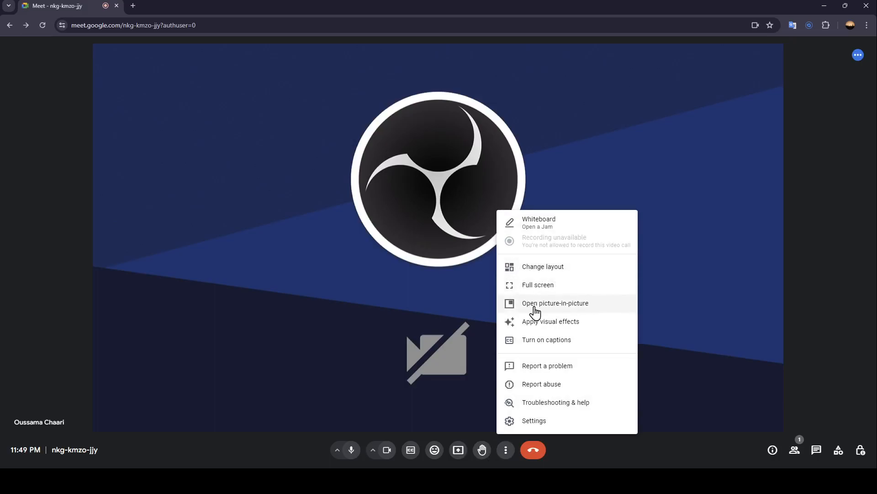
mouse_move(544, 327)
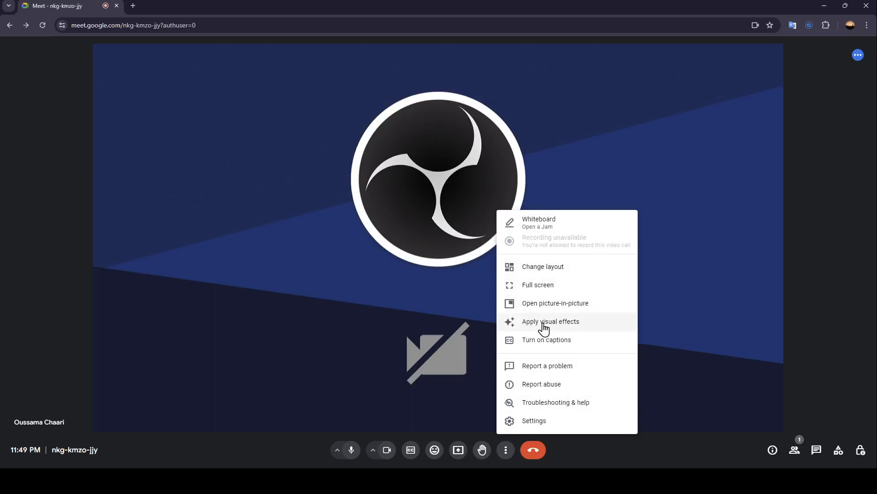
mouse_move(536, 366)
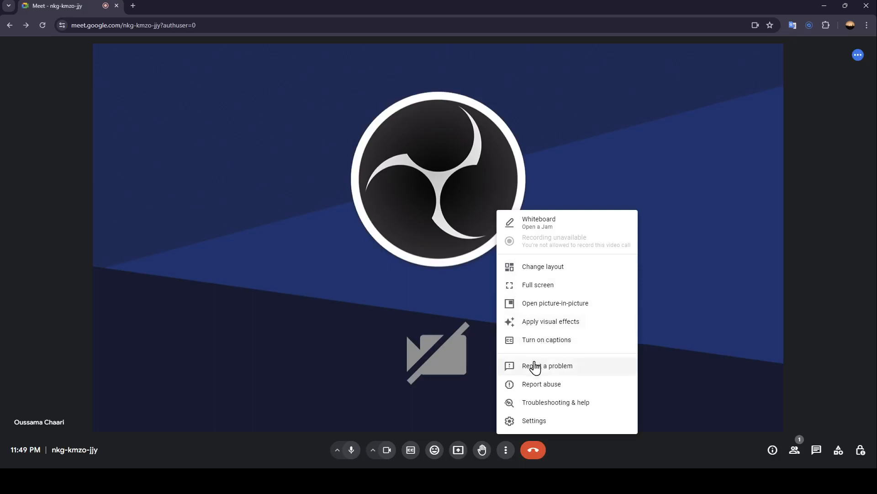
mouse_move(578, 388)
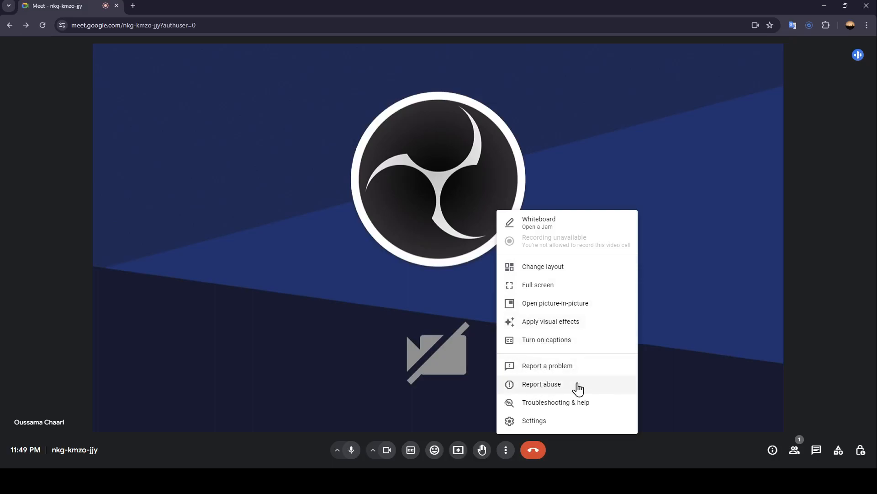
mouse_move(524, 423)
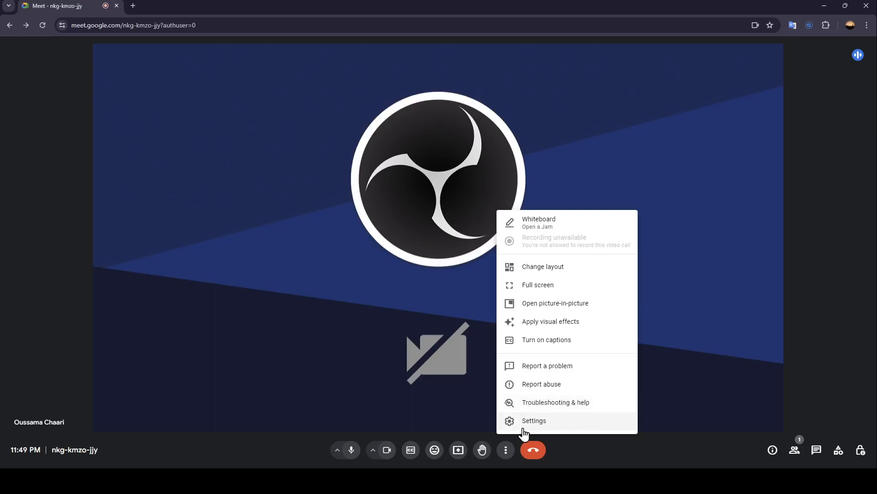
mouse_move(542, 426)
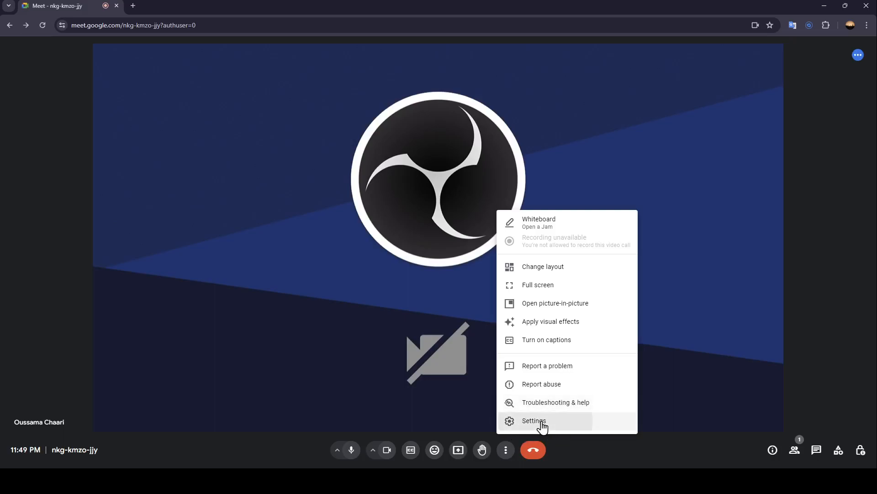
Step: Open call Settings and view the Video, Captions and Reactions sections, returning to Audio
left_click(532, 420)
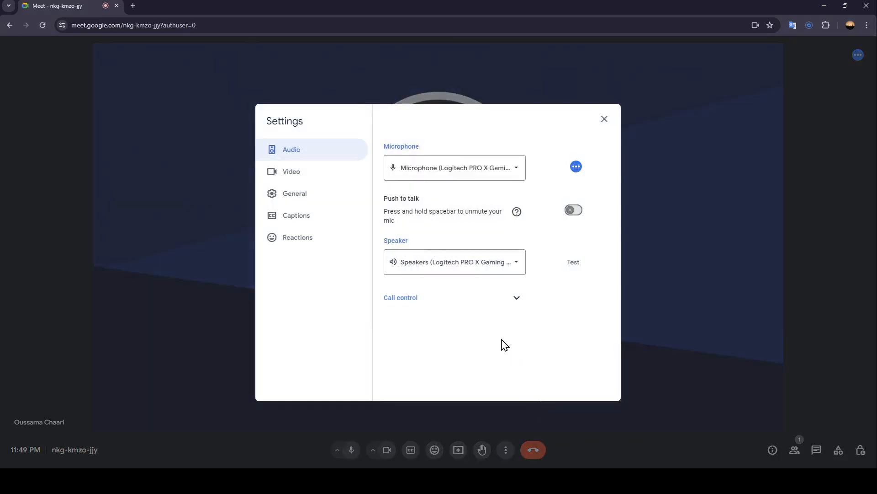
mouse_move(307, 166)
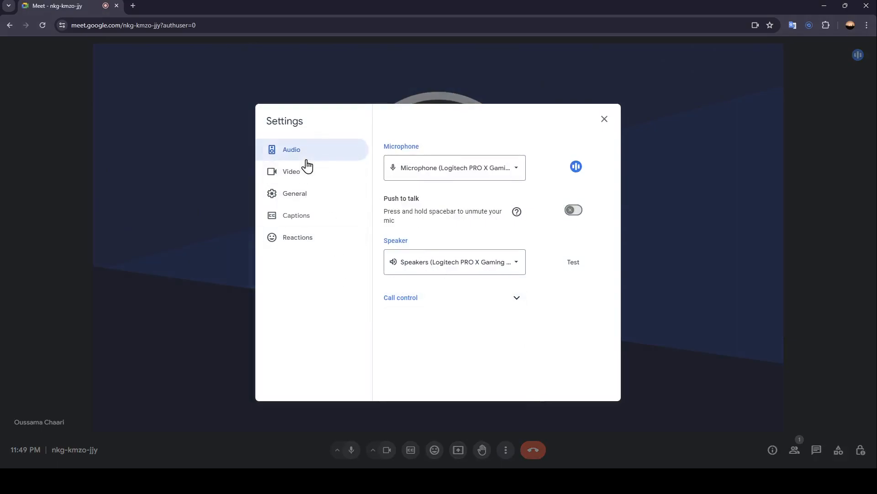
left_click(291, 171)
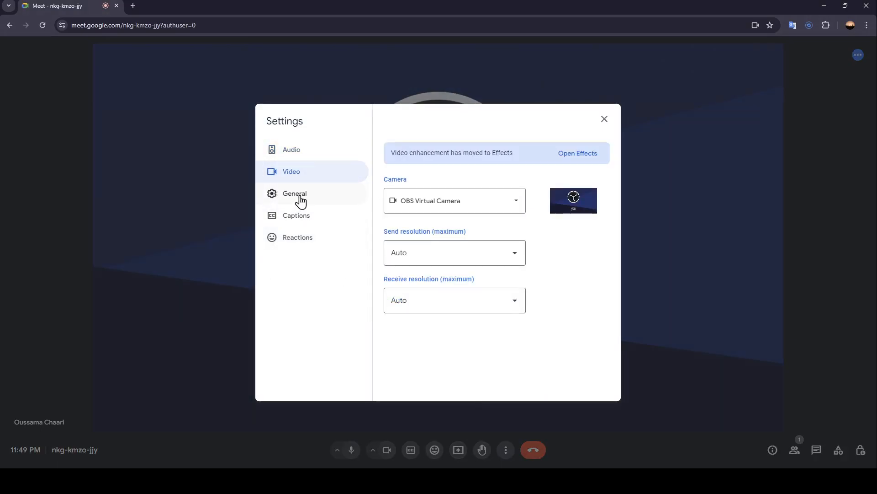
left_click(296, 215)
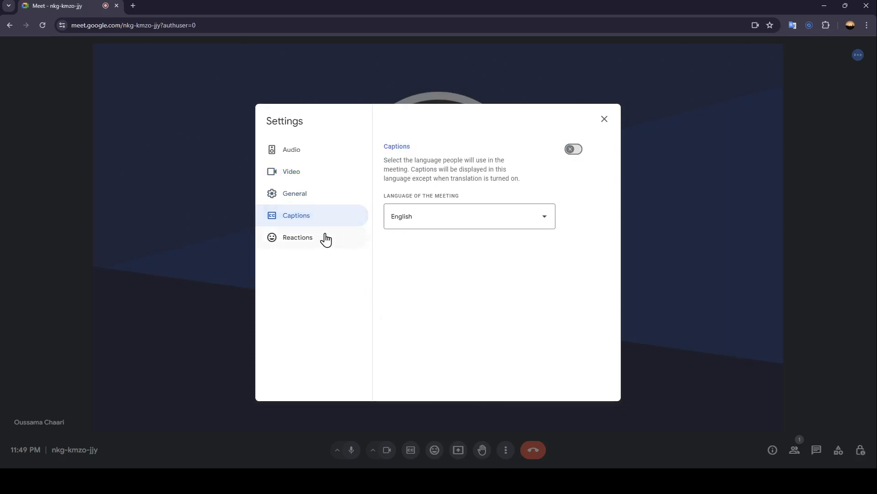
left_click(297, 237)
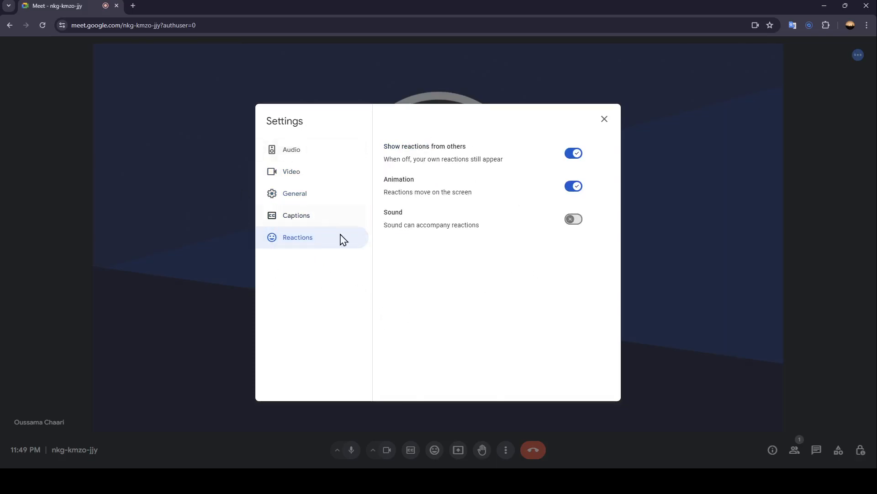
left_click(291, 149)
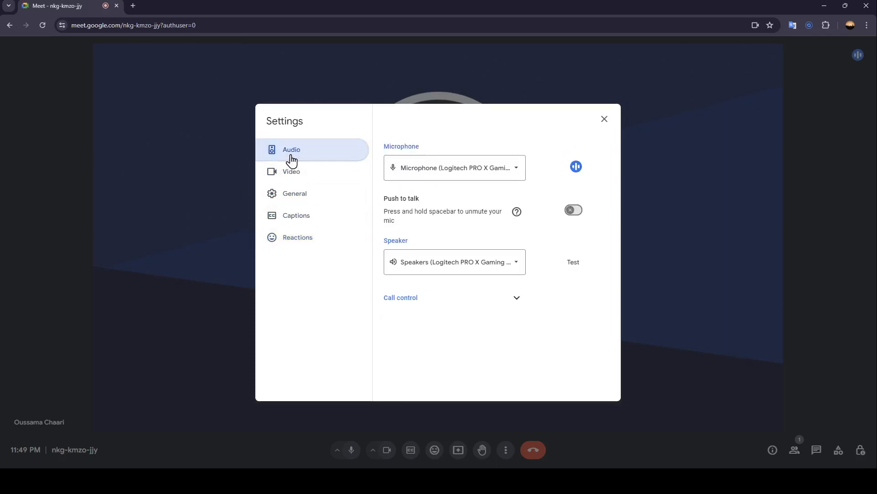
mouse_move(415, 139)
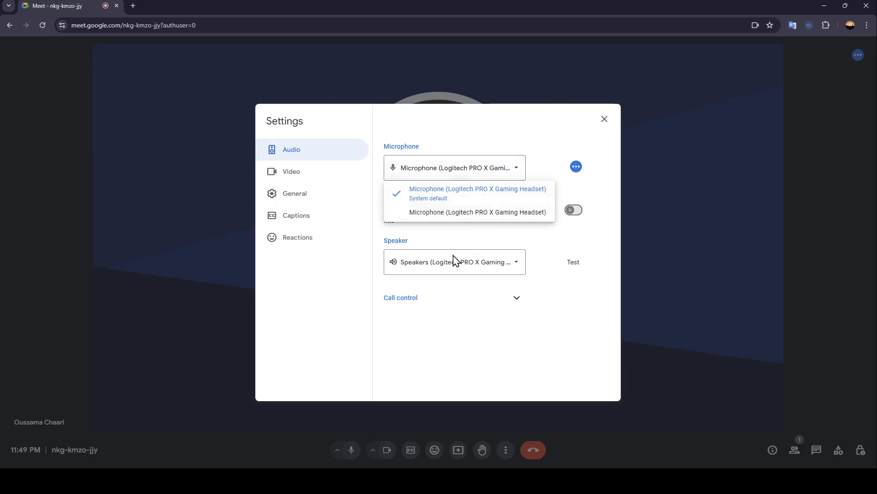
mouse_move(443, 200)
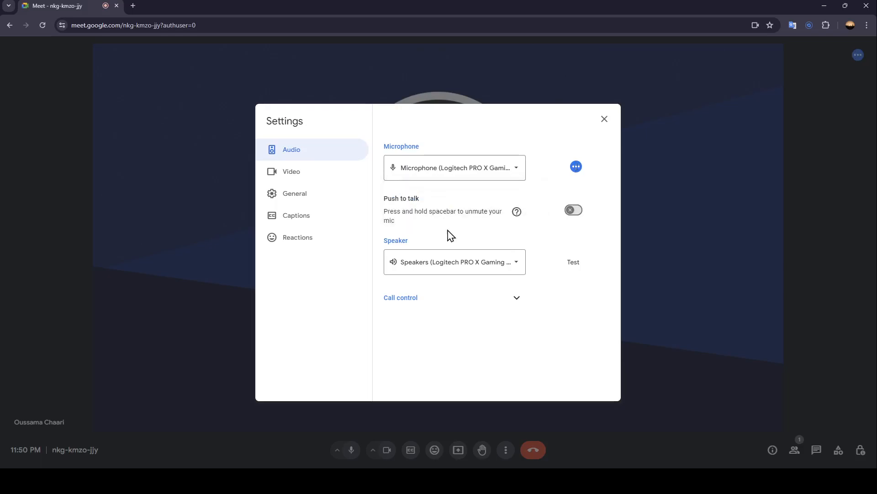
Step: Keep the Logitech PRO X Gaming Headset as microphone and close Settings, returning to the call
left_click(454, 261)
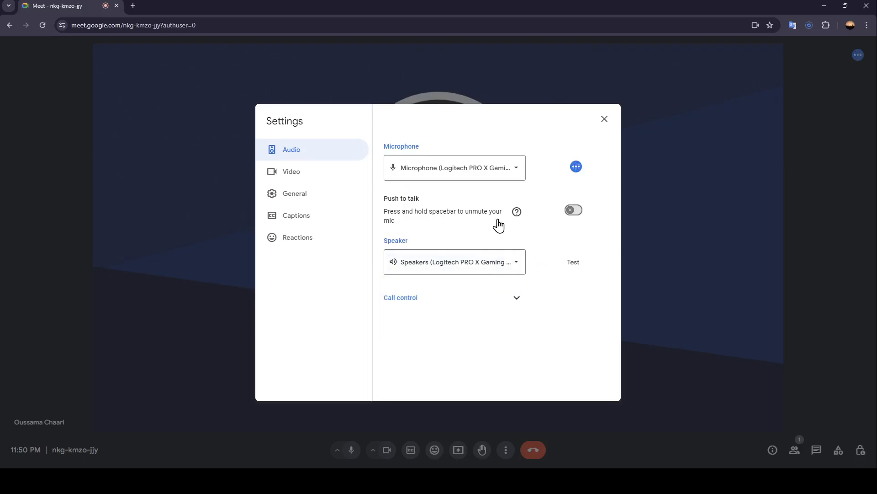
mouse_move(591, 149)
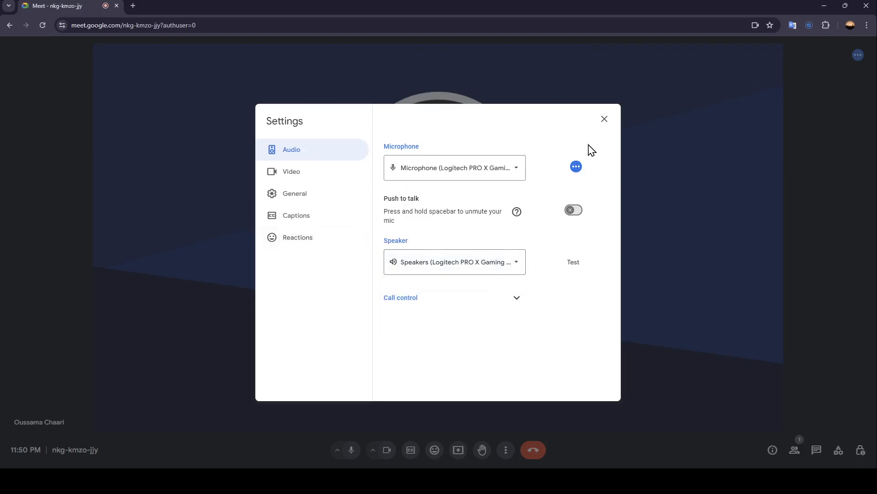
left_click(604, 119)
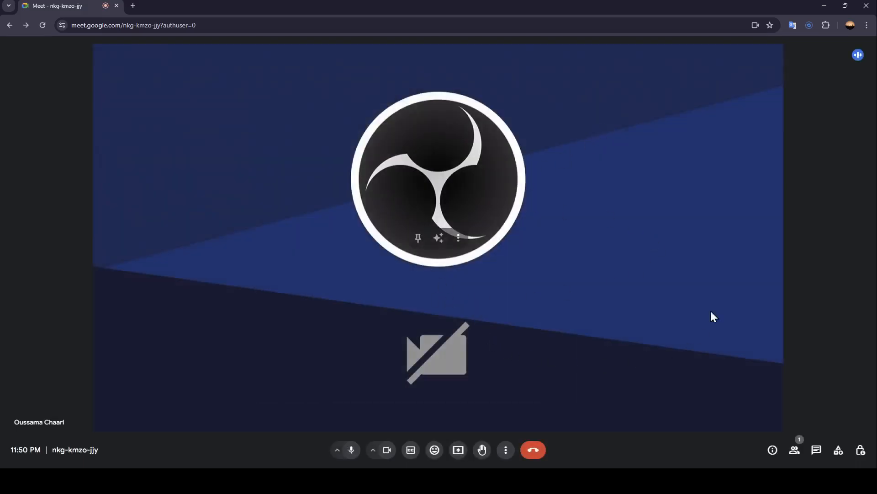
mouse_move(639, 402)
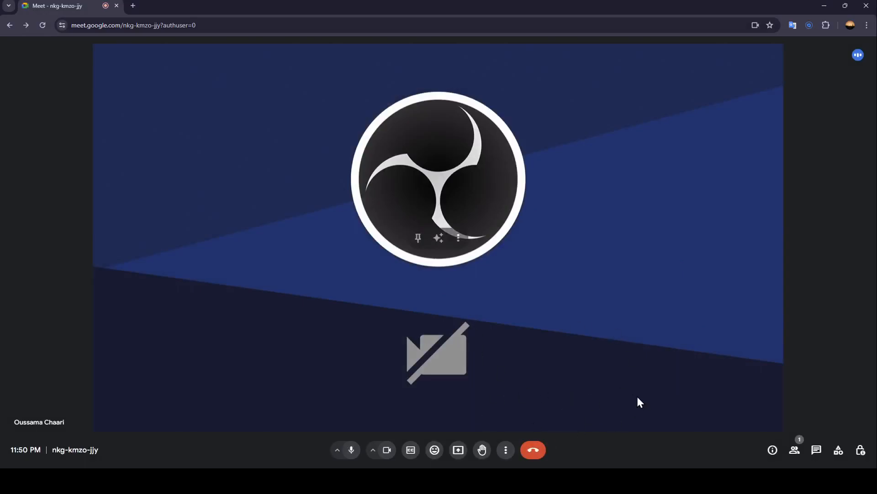
mouse_move(675, 301)
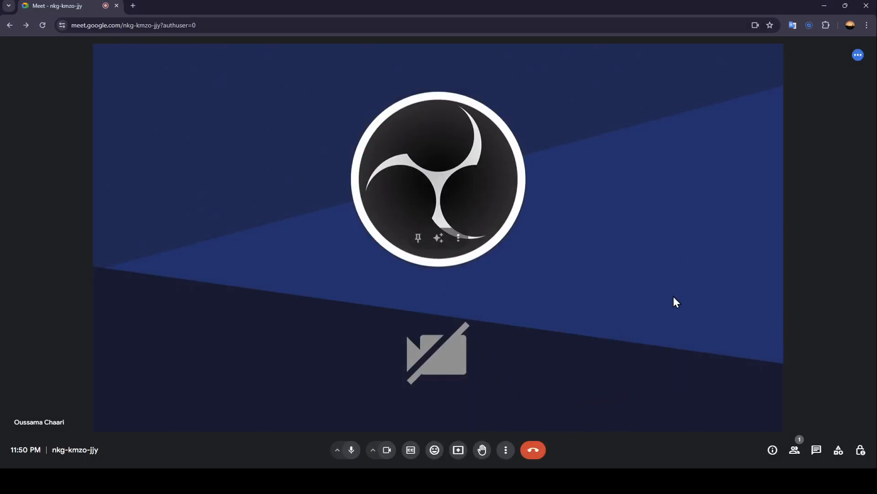